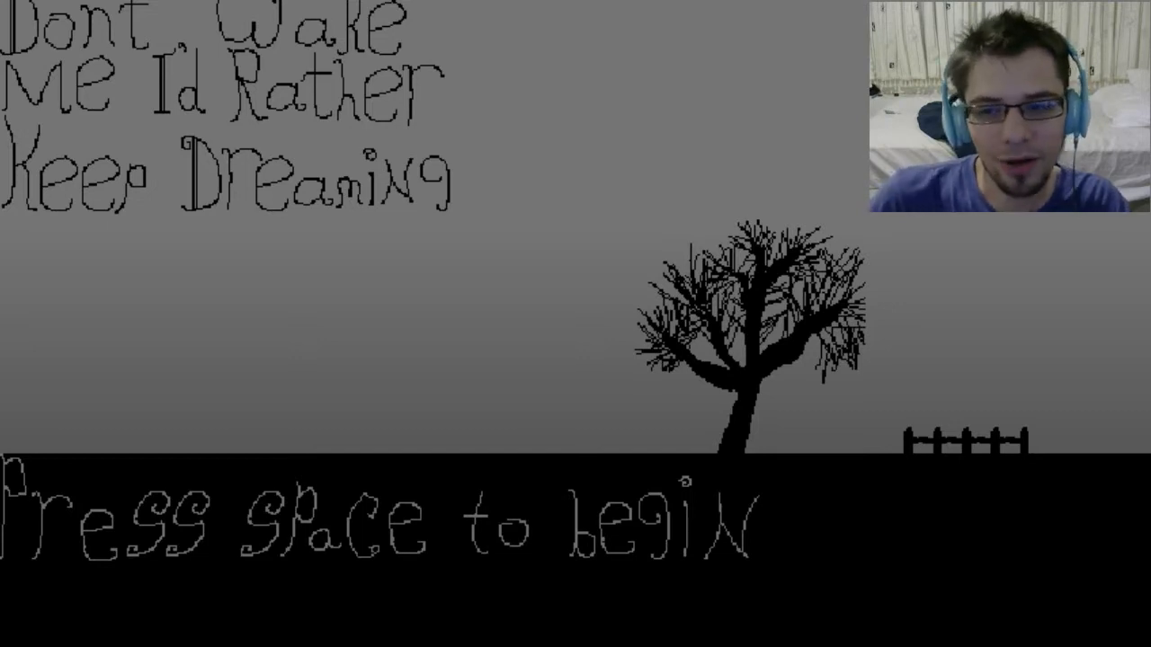
key(space)
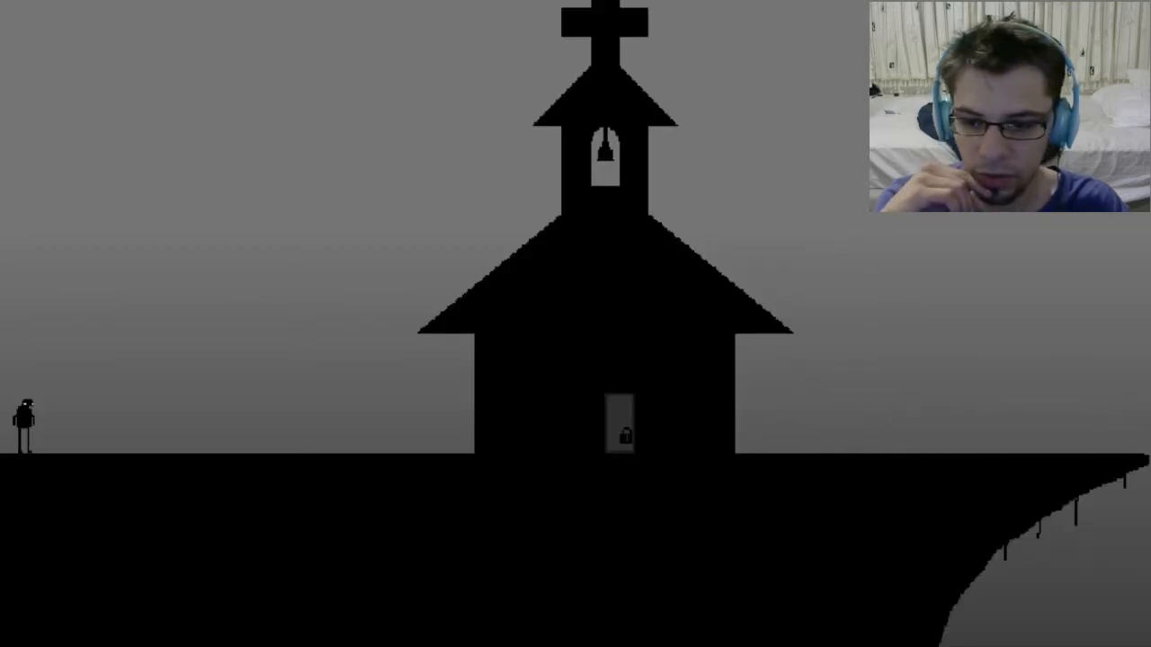
key(Right)
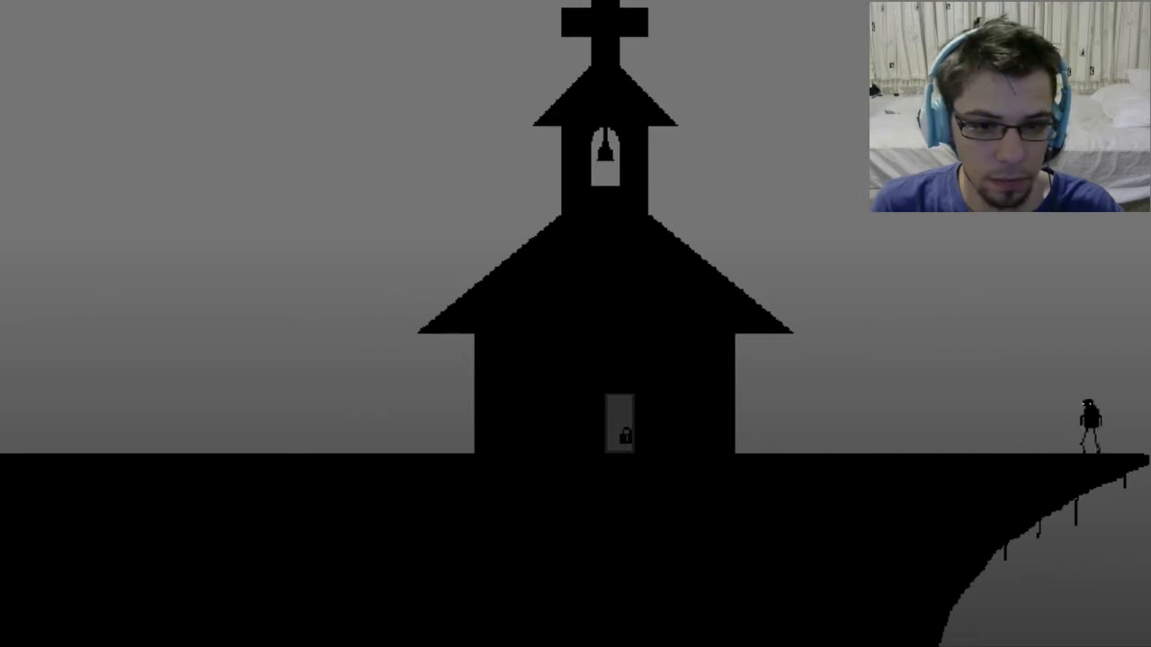
key(Left)
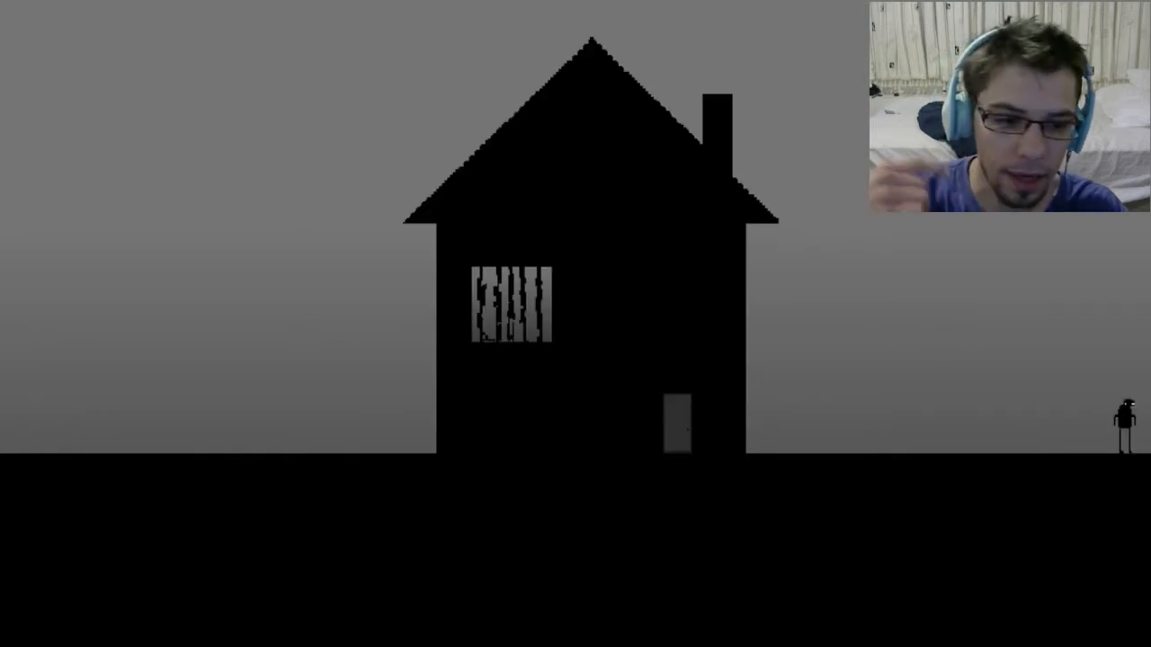
key(Left)
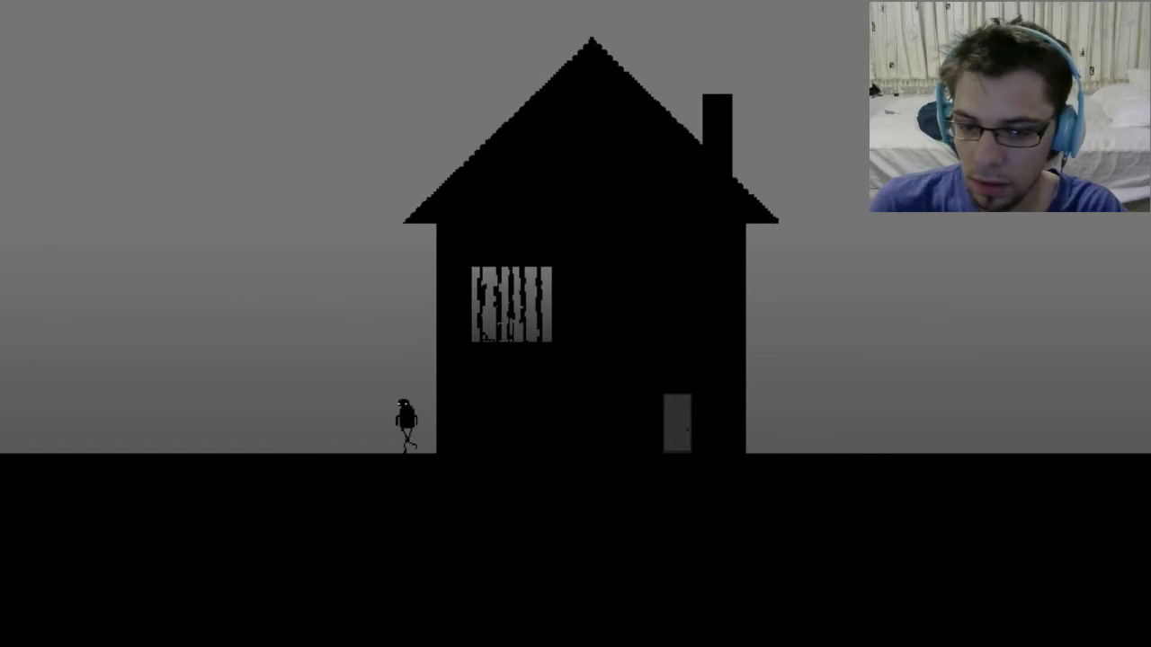
key(Left)
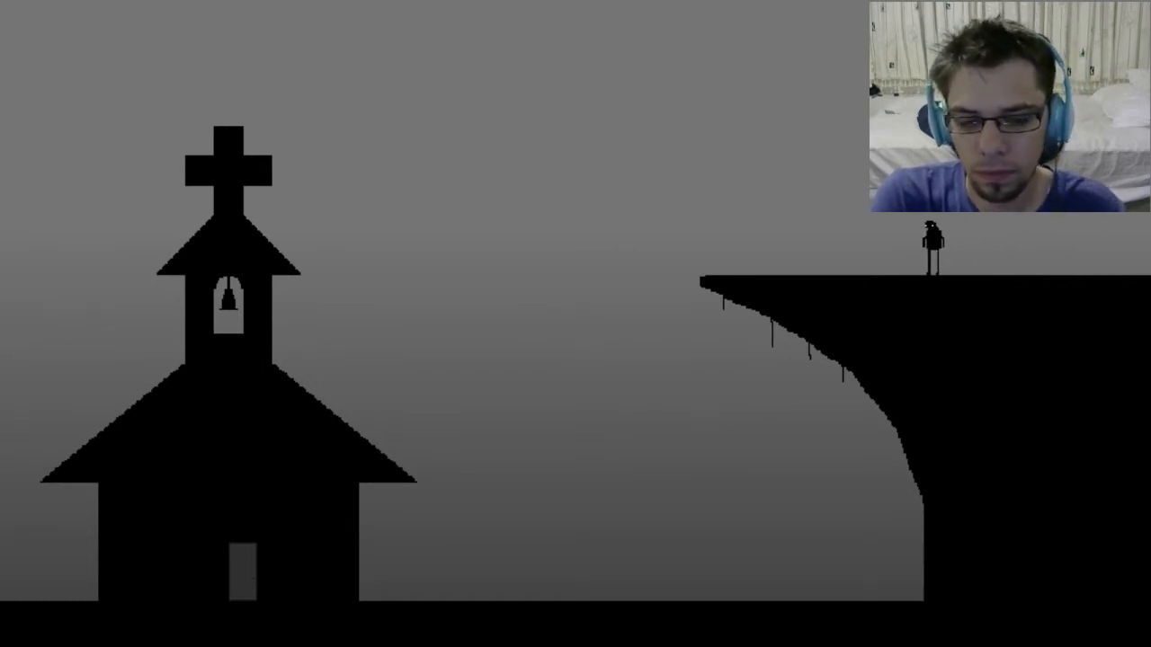
key(Left)
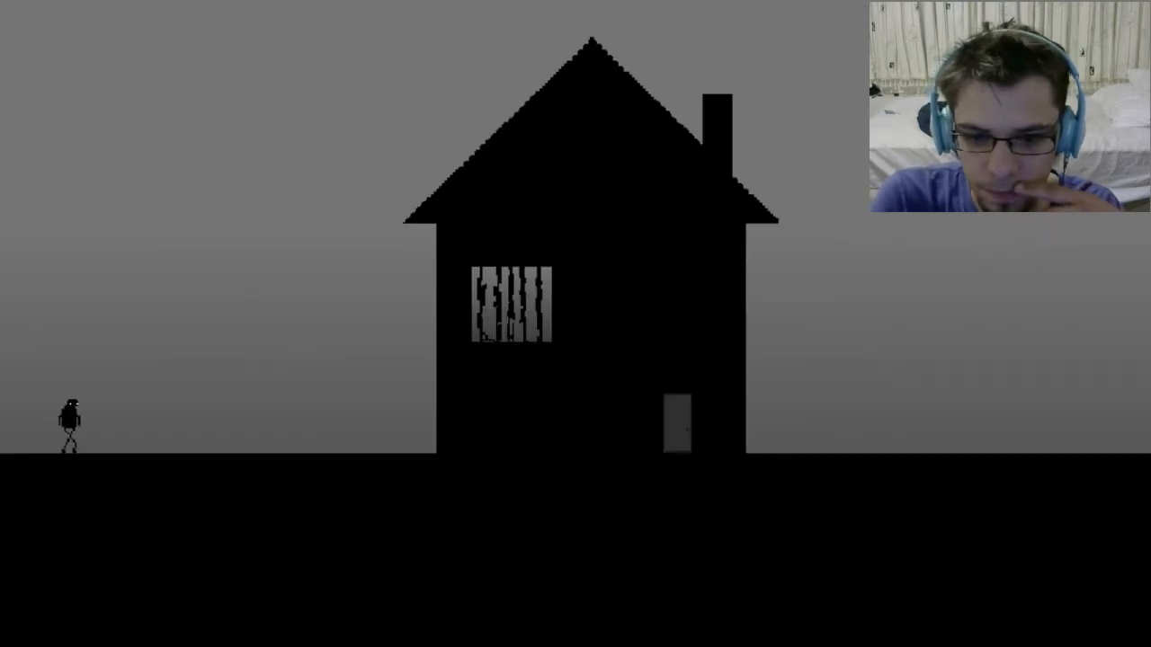
key(right)
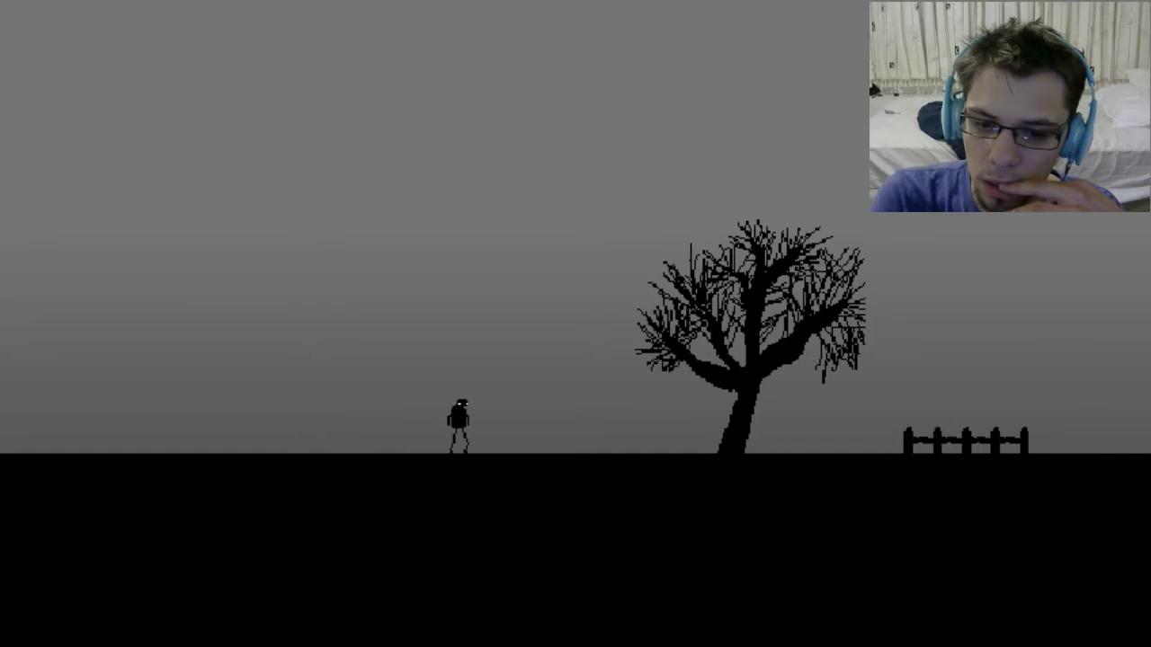
key(Right)
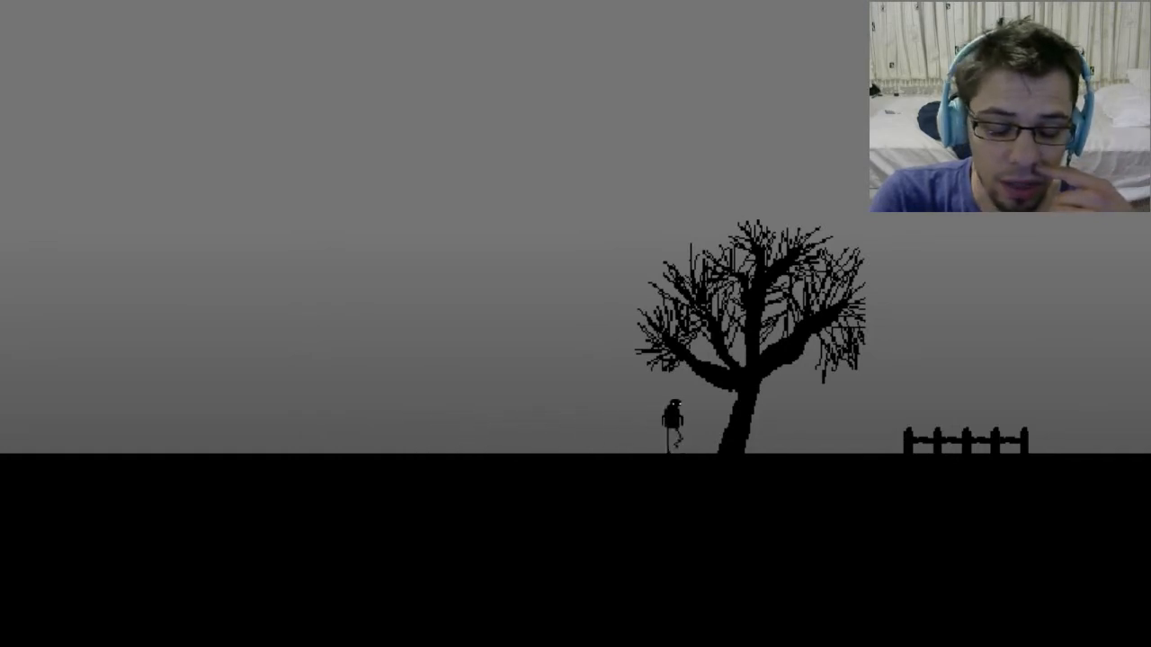
key(right)
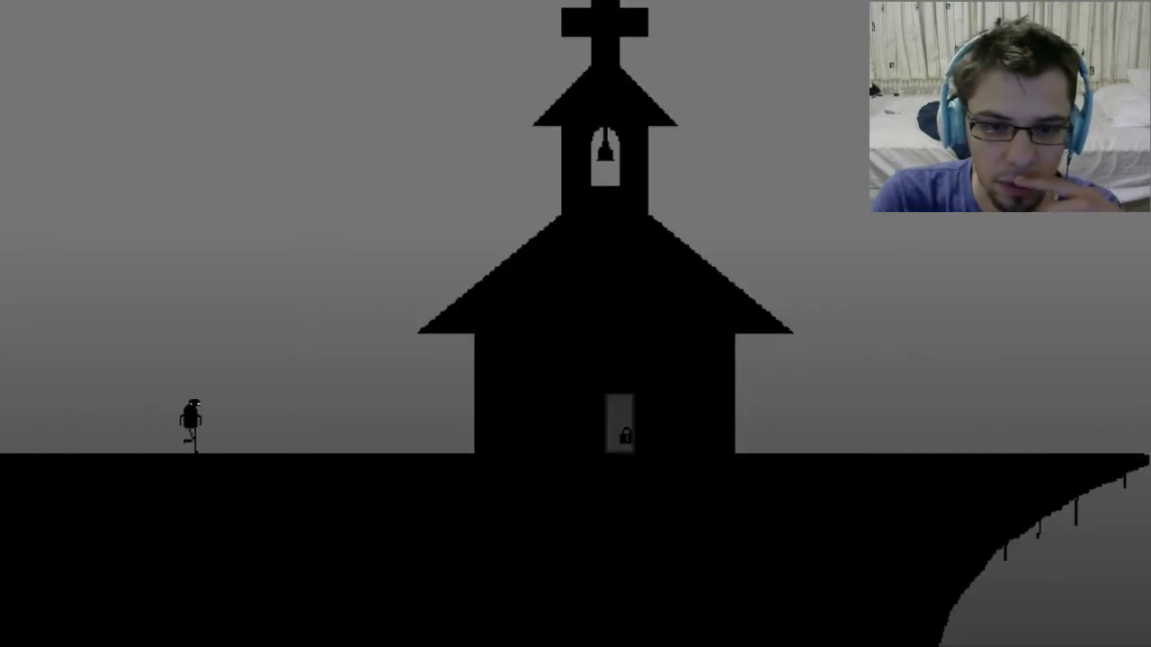
key(right)
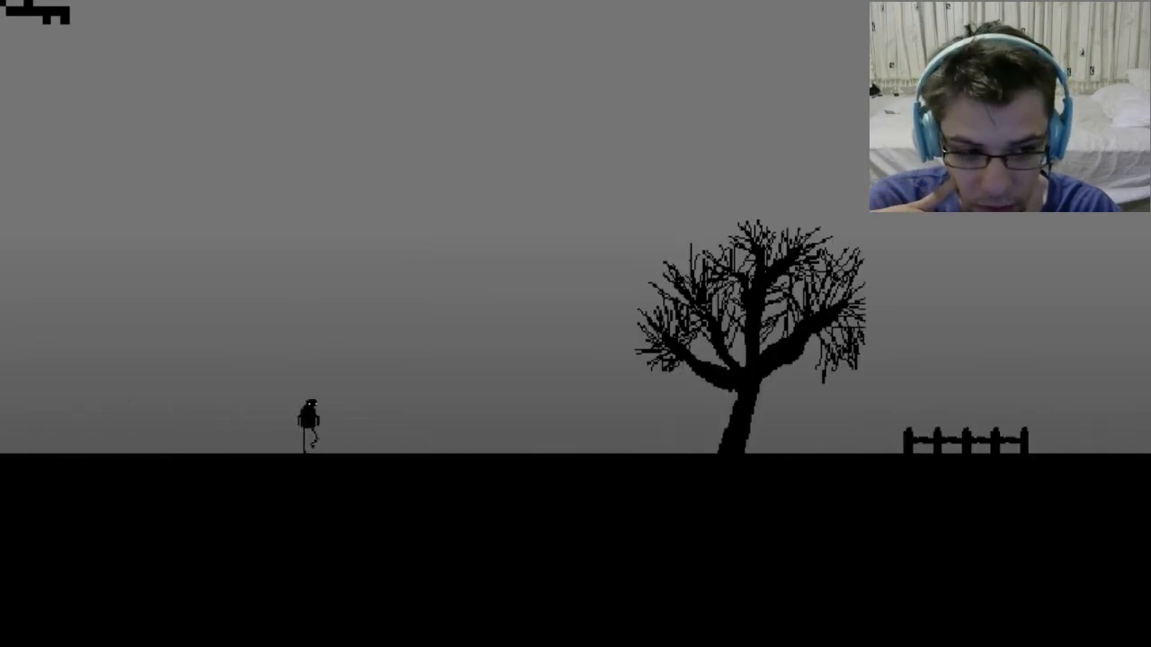
key(right)
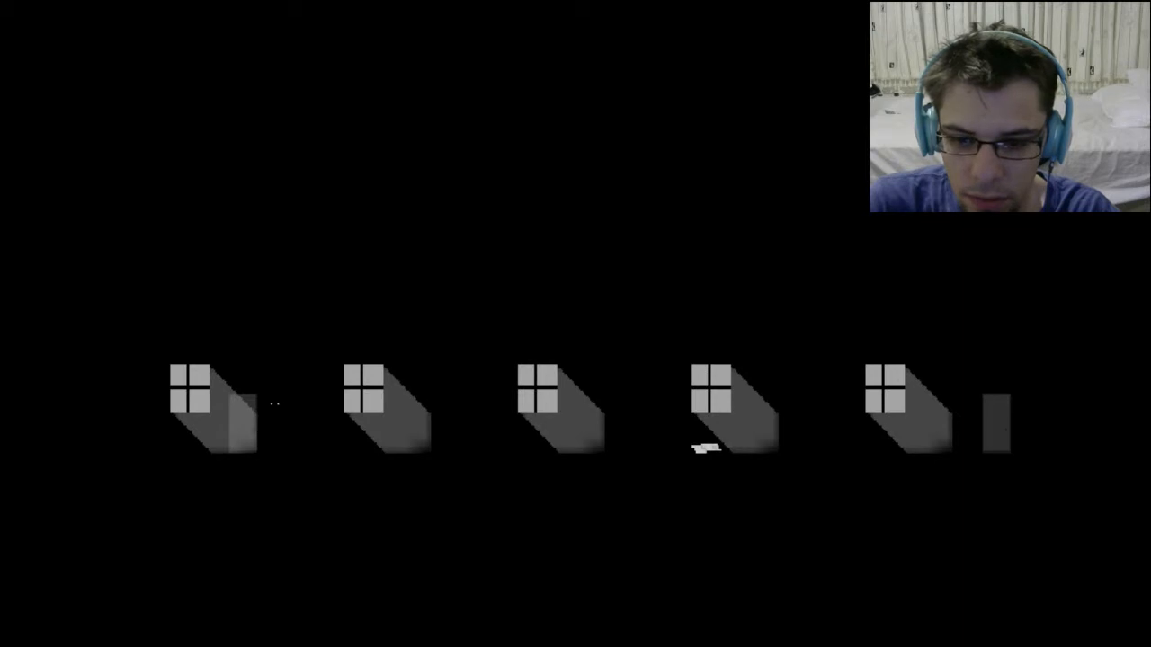
mouse_move(490, 406)
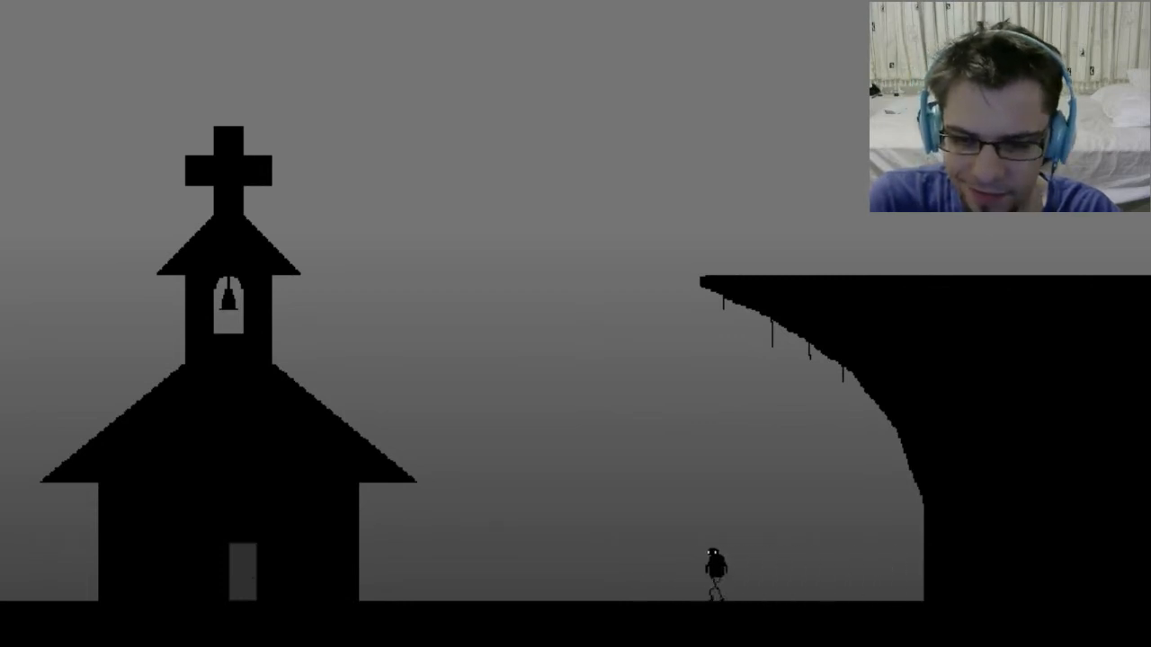
key(left)
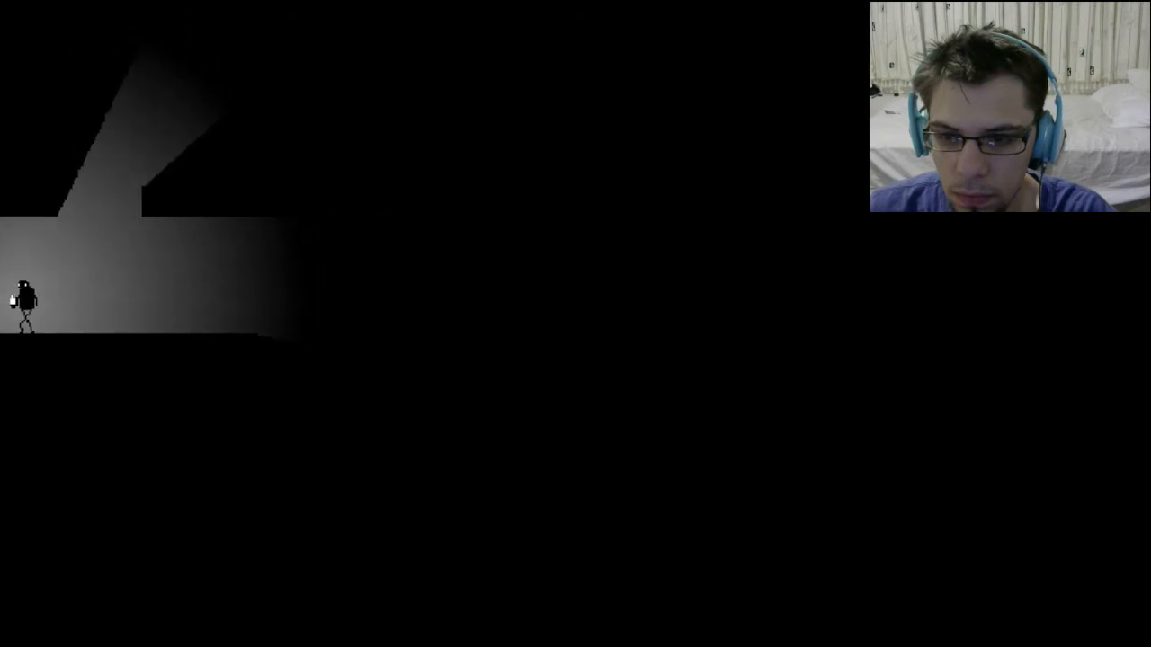
key(right)
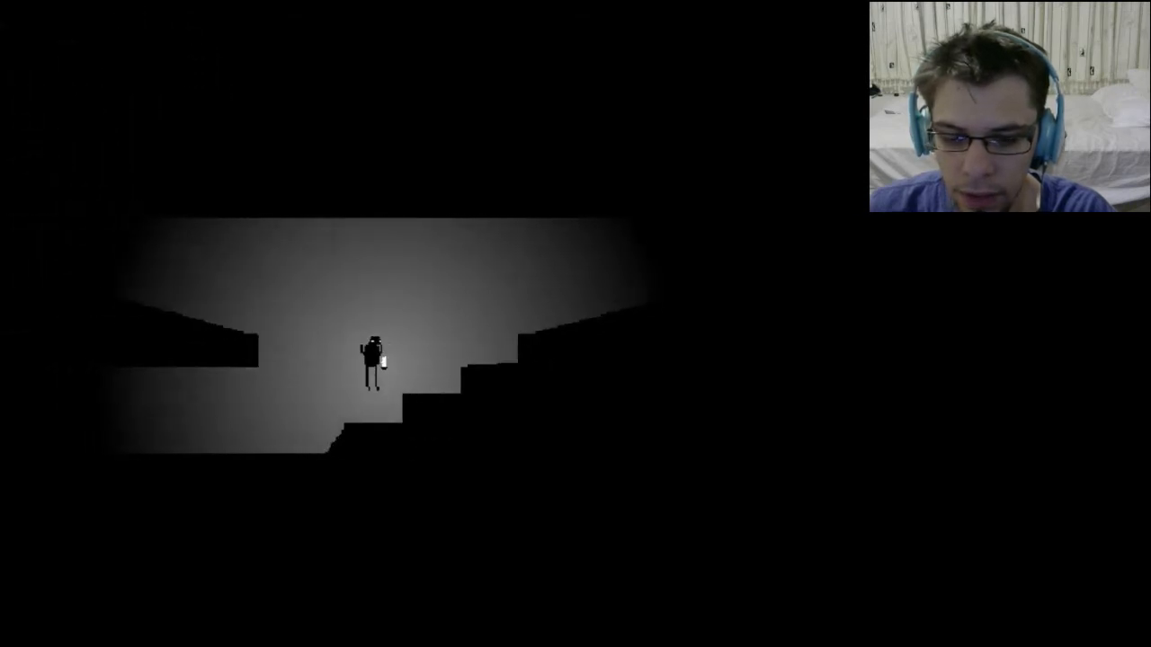
key(right)
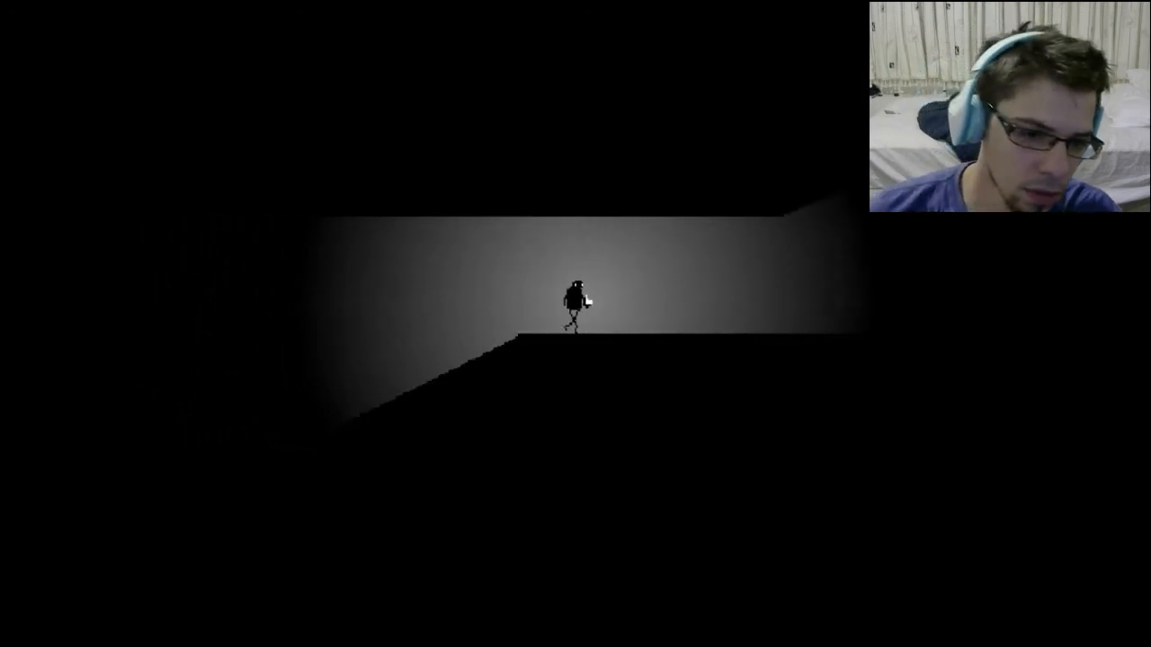